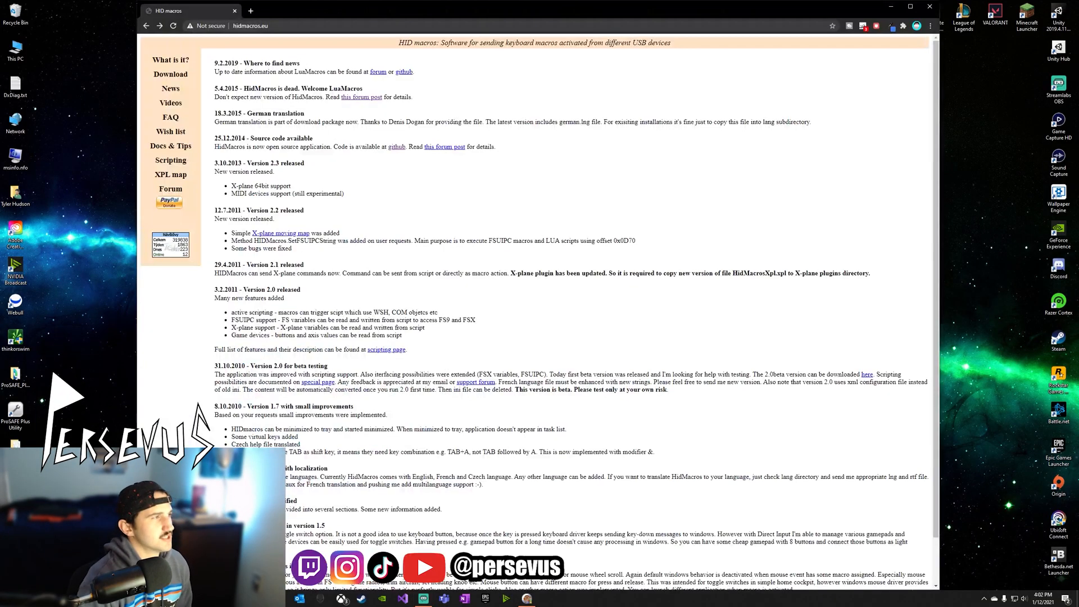
mouse_move(220, 41)
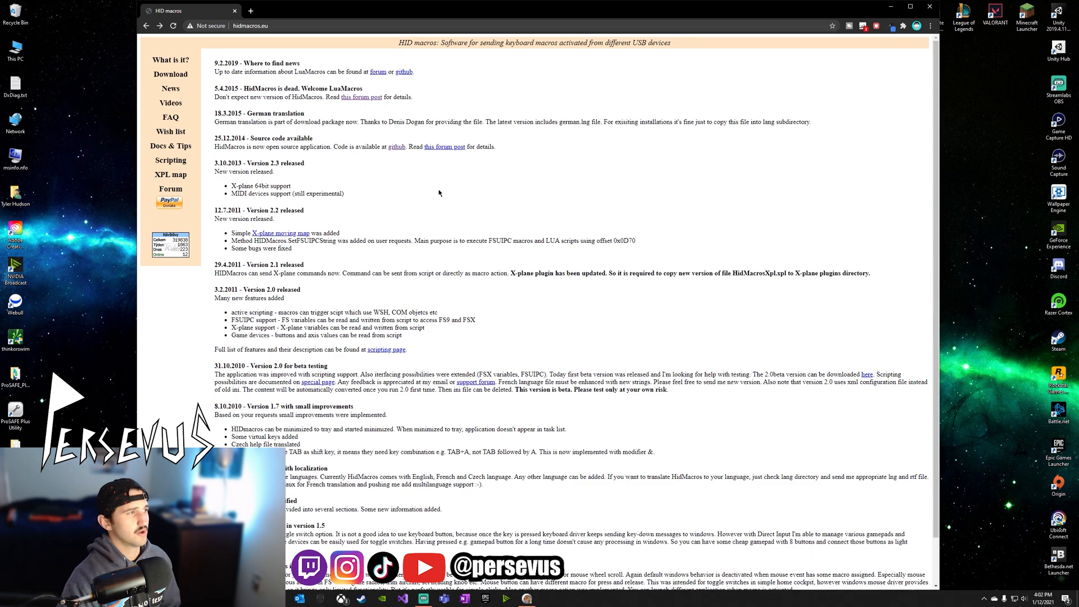
Step: Go to the HID macros download page from the sidebar Download link
left_click(170, 74)
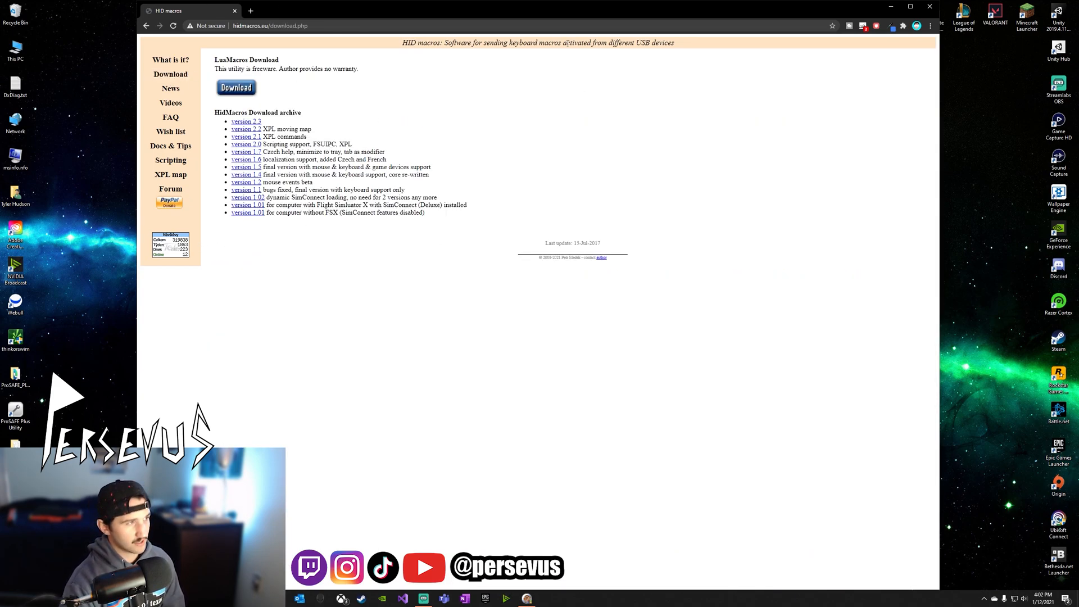
mouse_move(258, 130)
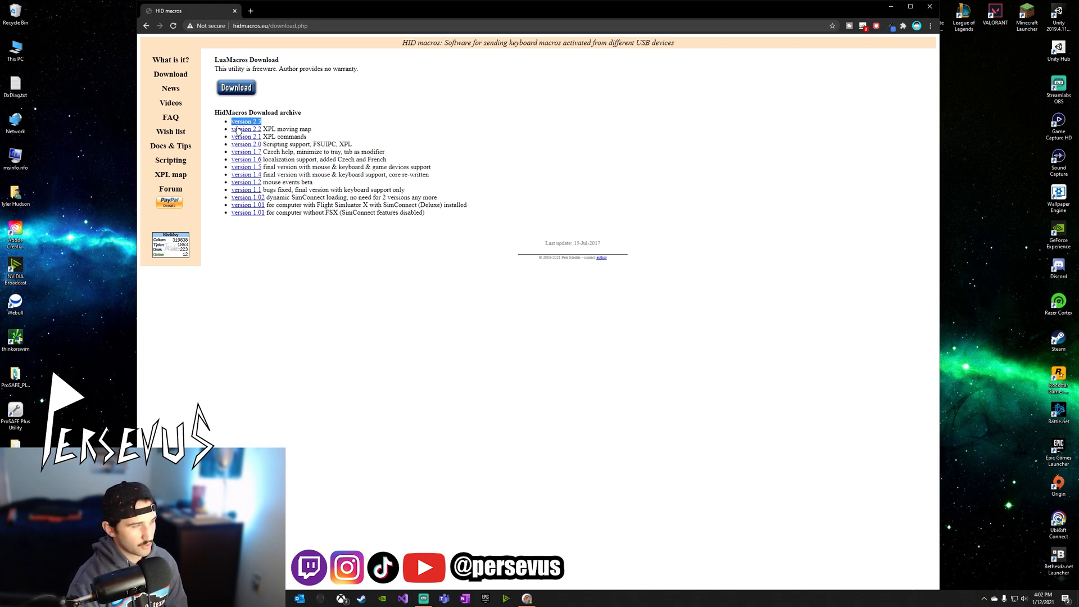
mouse_move(338, 135)
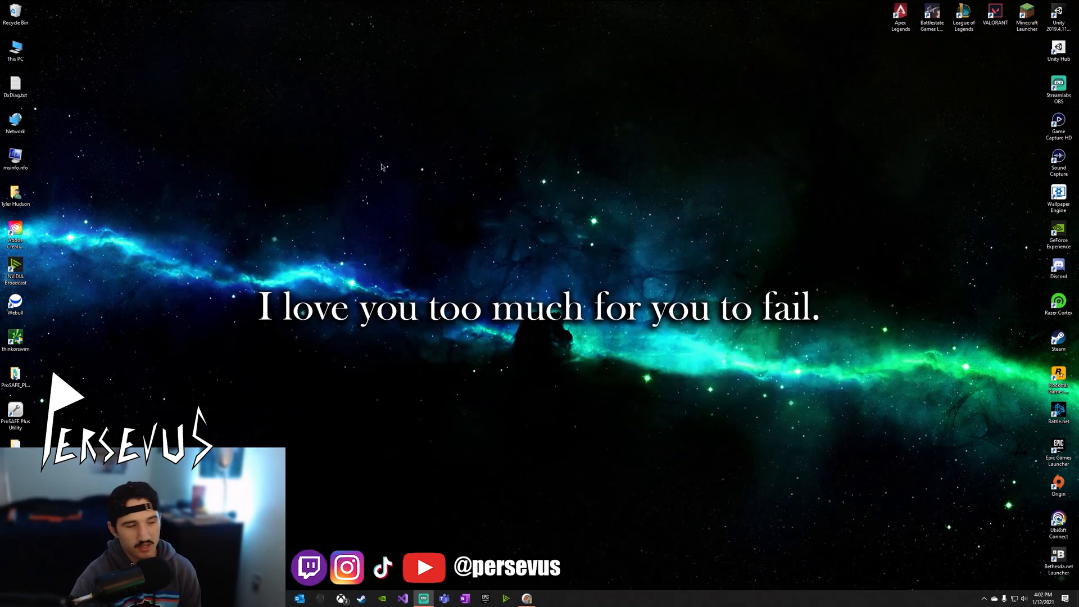
mouse_move(276, 379)
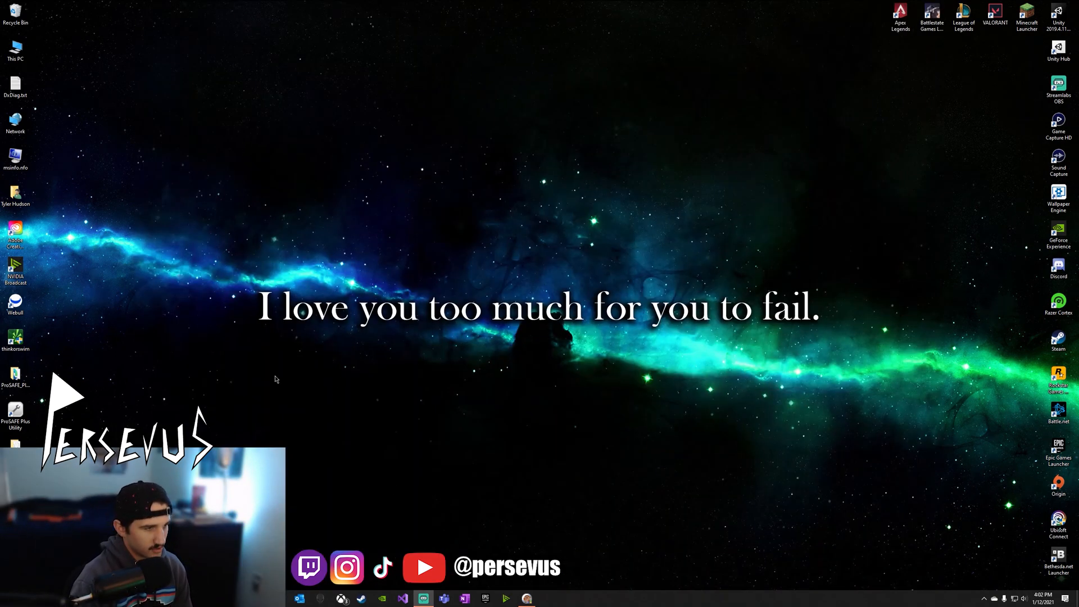
mouse_move(447, 501)
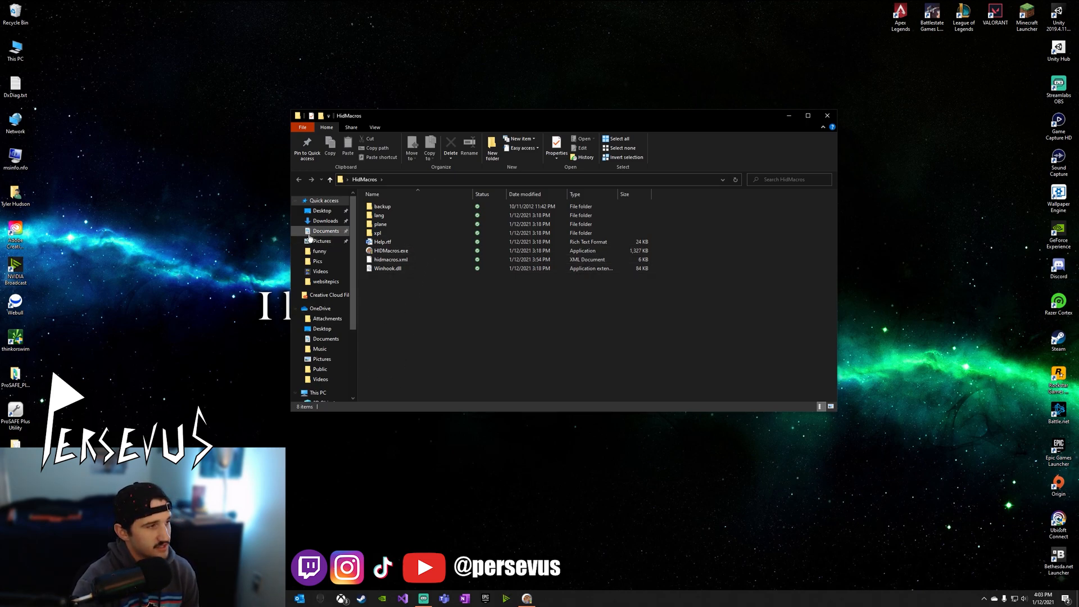
Step: Launch HIDMacros.exe from the HidMacros folder
left_click(391, 251)
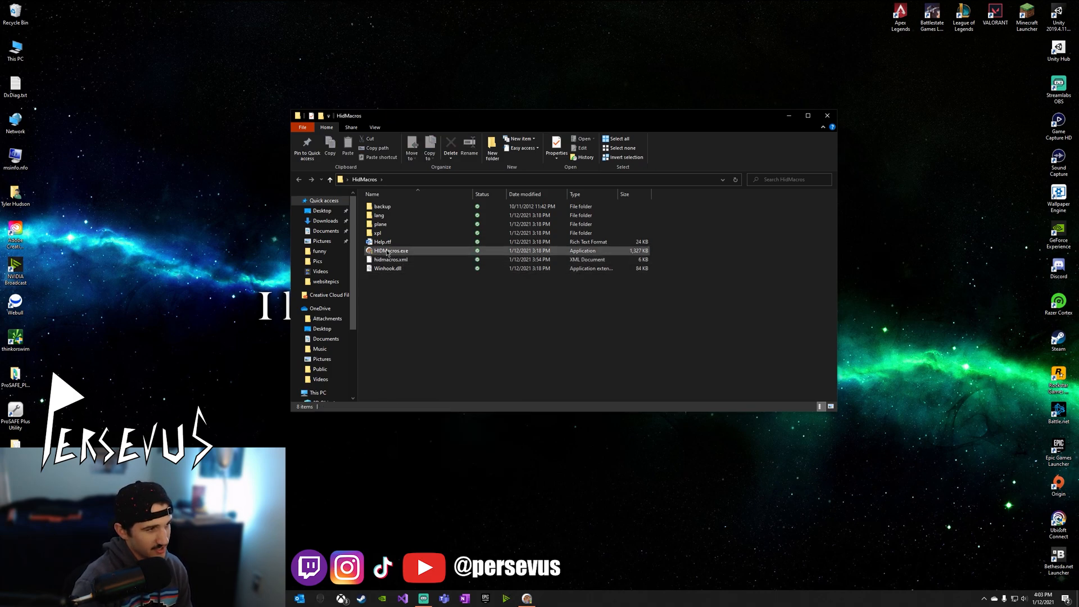
right_click(410, 251)
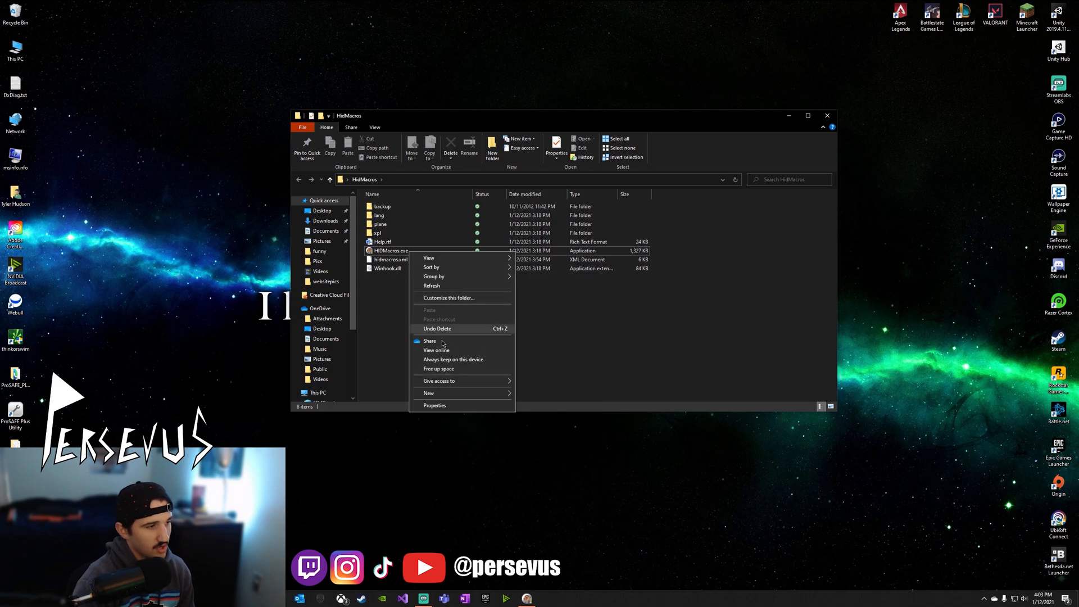
right_click(391, 250)
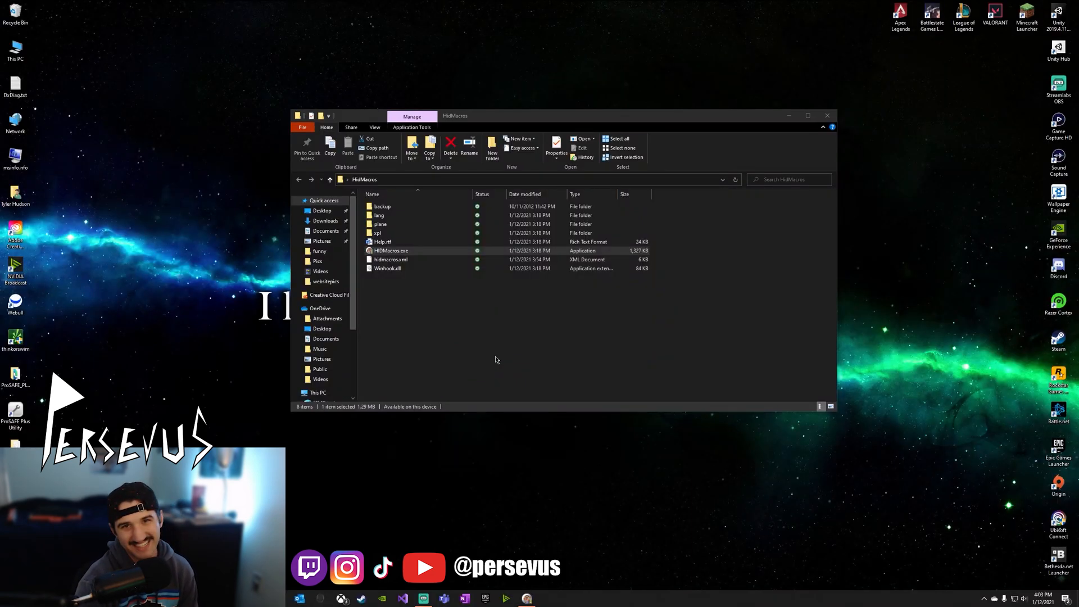
double_click(391, 251)
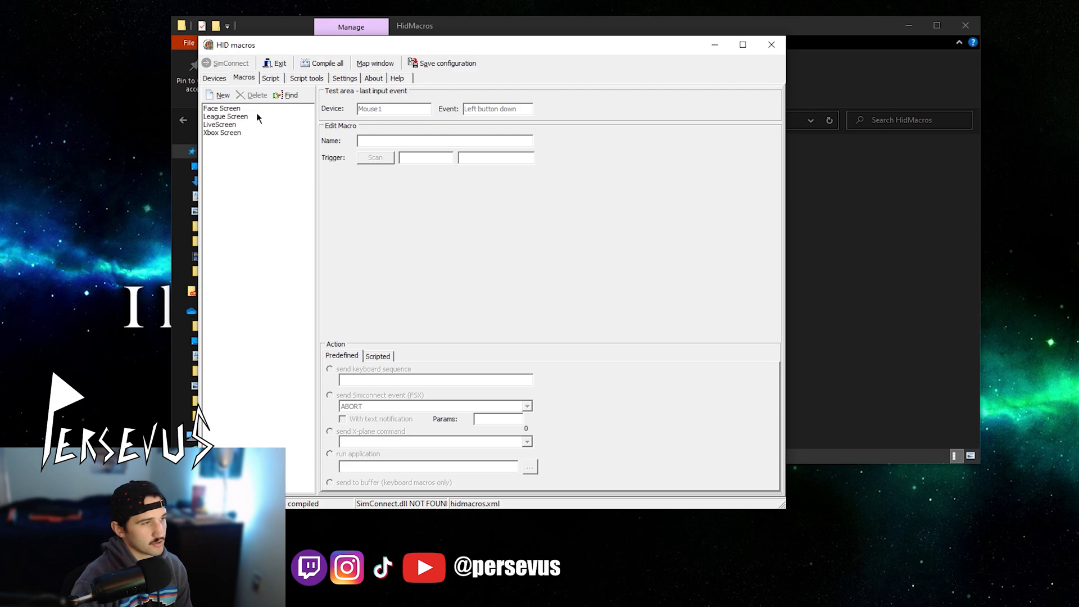
Step: Add a new macro entry and name it 'Chat Screen'
left_click(220, 124)
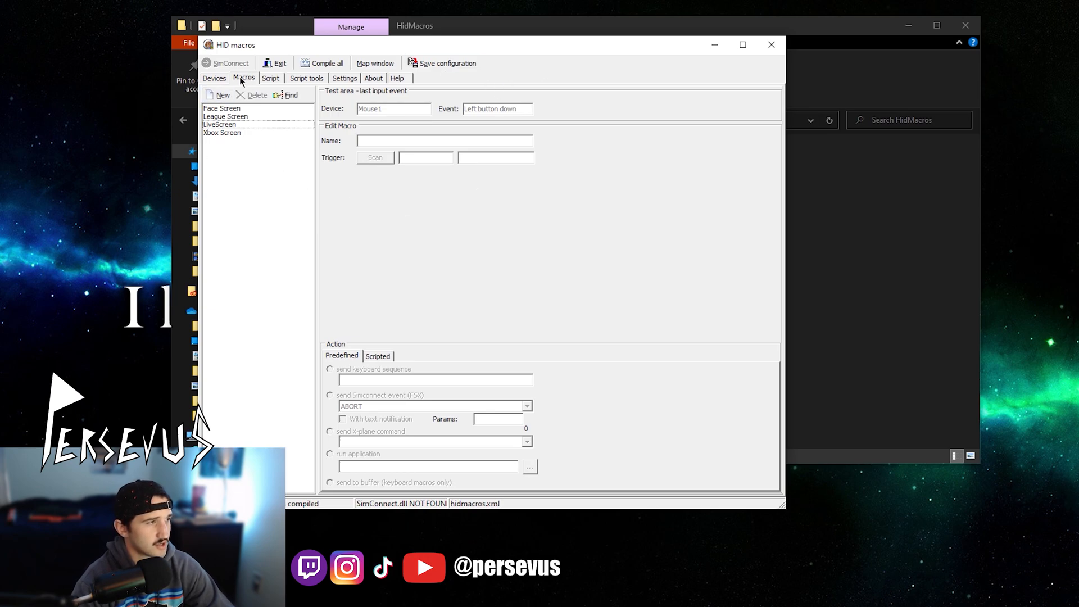
left_click(221, 95)
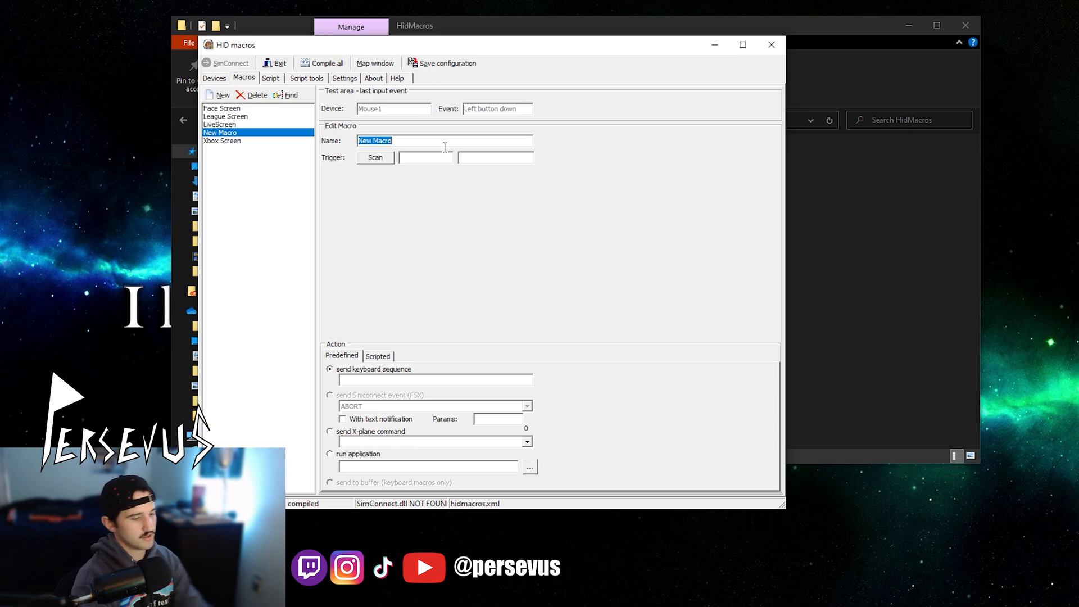
type("Ca")
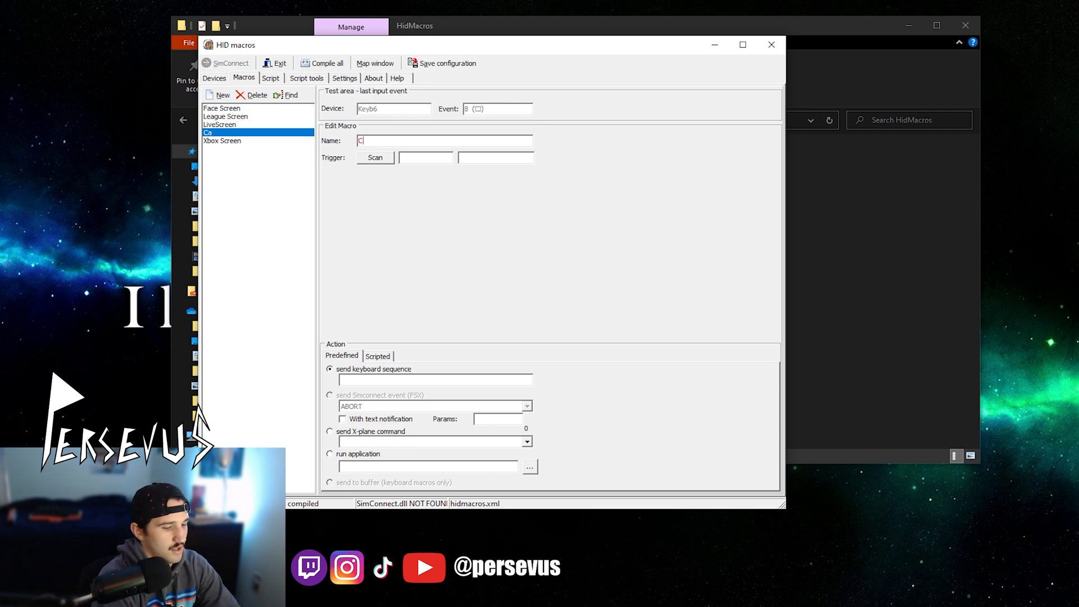
type("hat Screen")
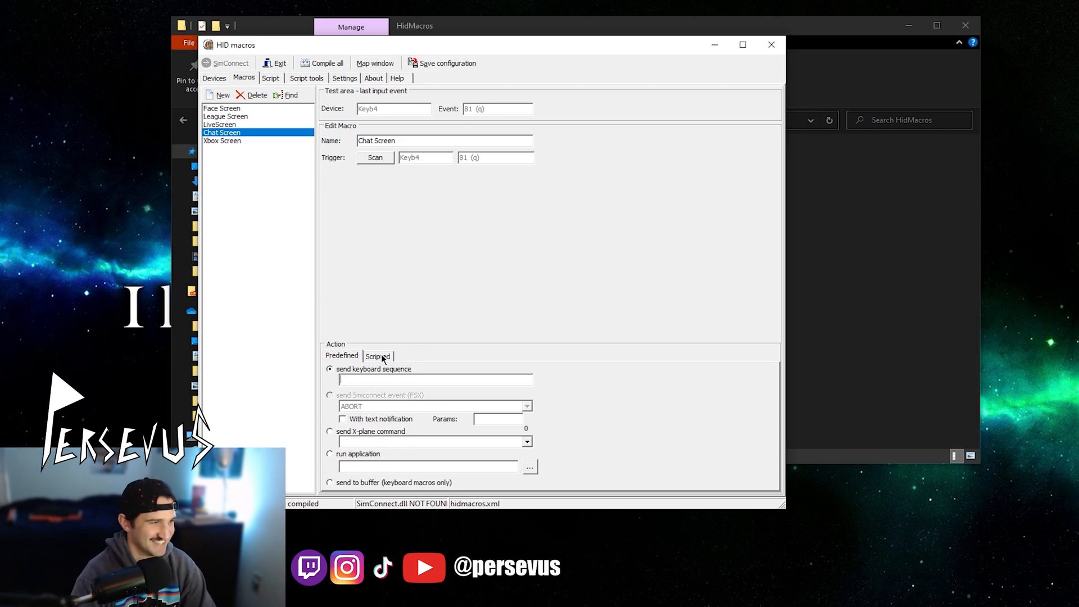
Step: Give Chat Screen the script HIDMacros.SendKeysSlow "{F13}", 50 and compile it
left_click(377, 356)
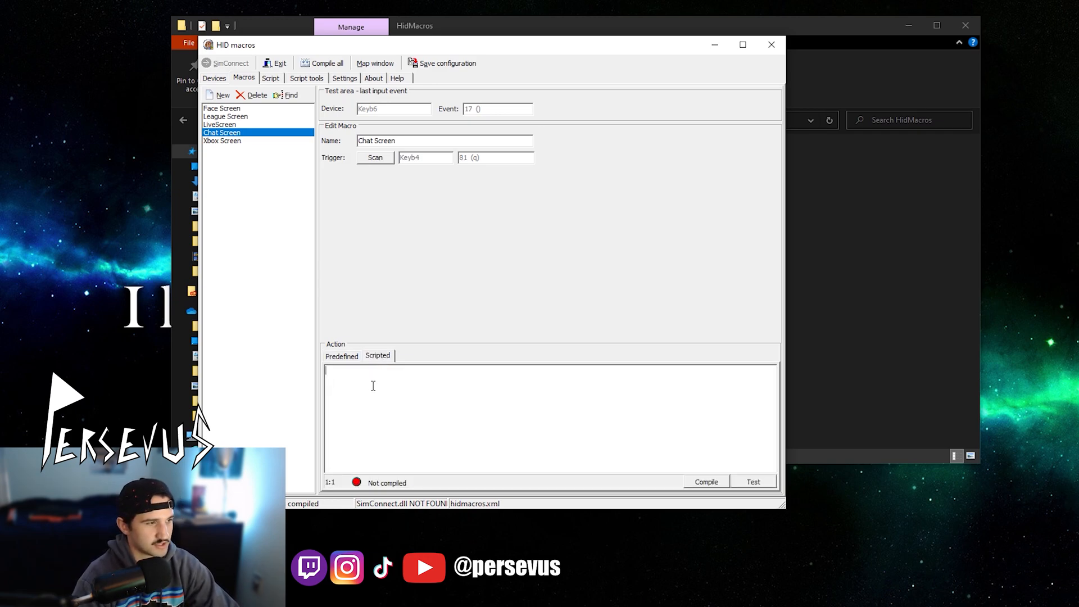
type("HIDMacros.SendKeysSlow \"{F13}\", 50")
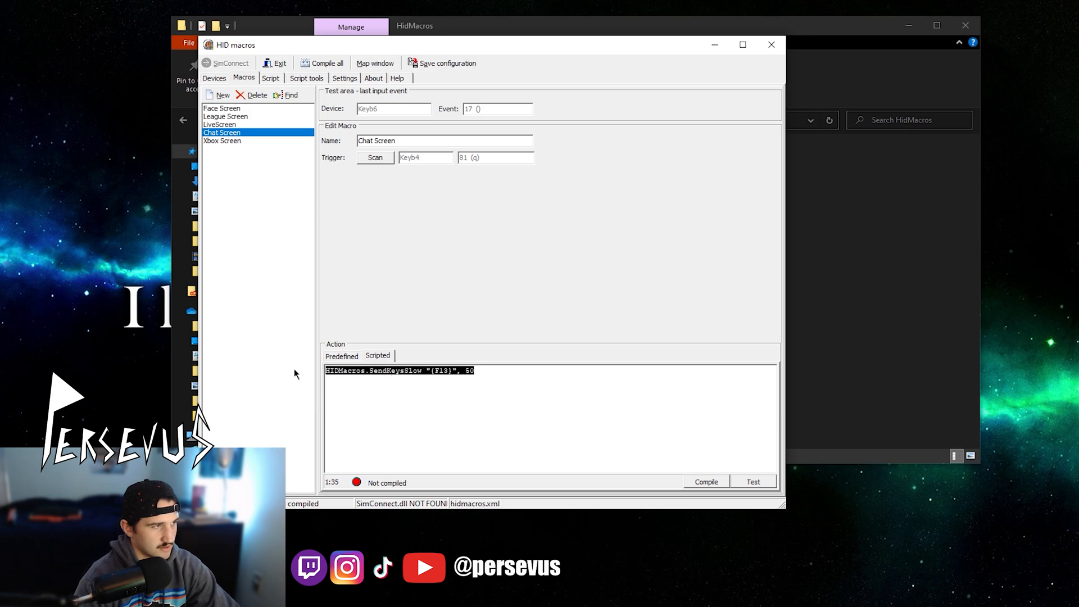
left_click(222, 141)
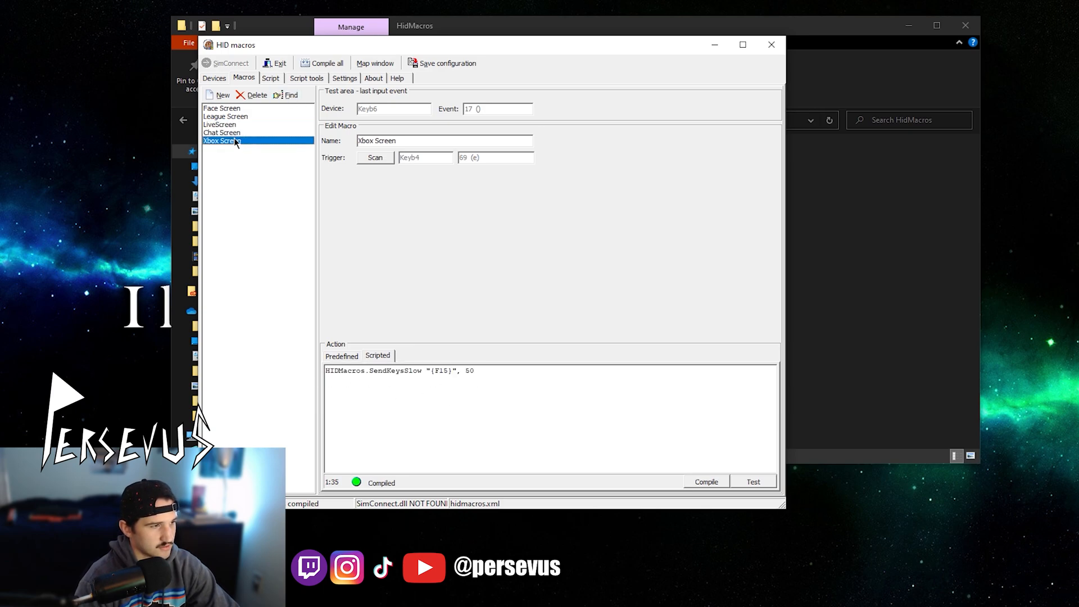
left_click(225, 116)
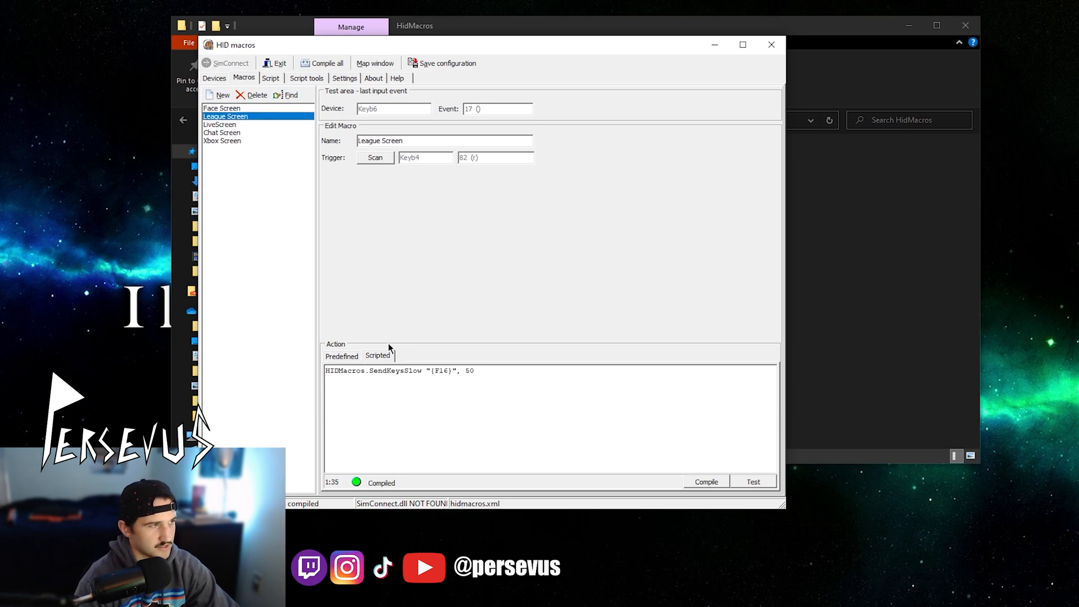
left_click(222, 132)
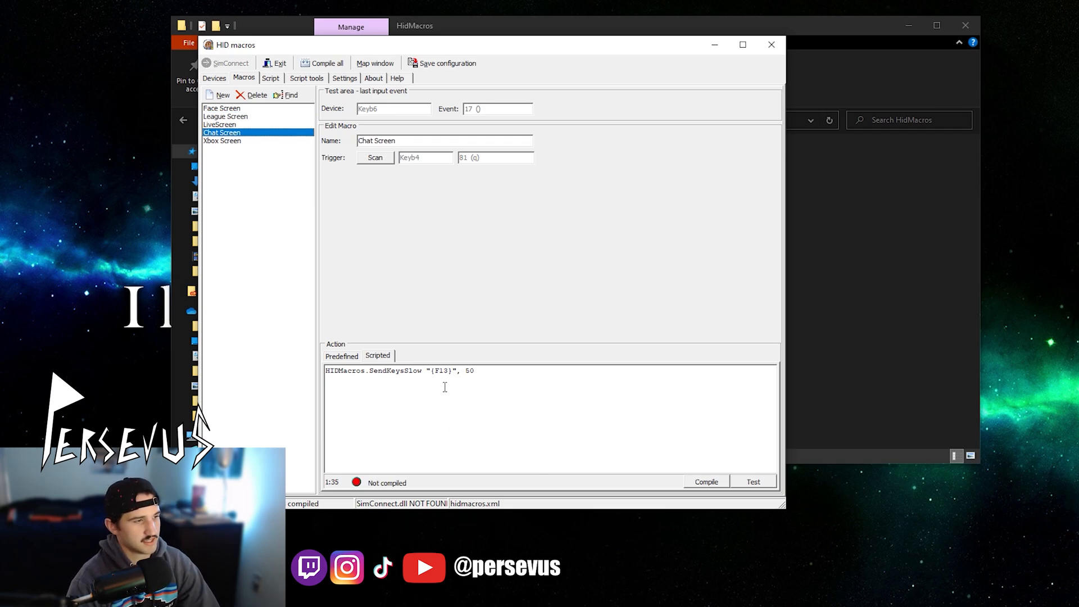
double_click(440, 371)
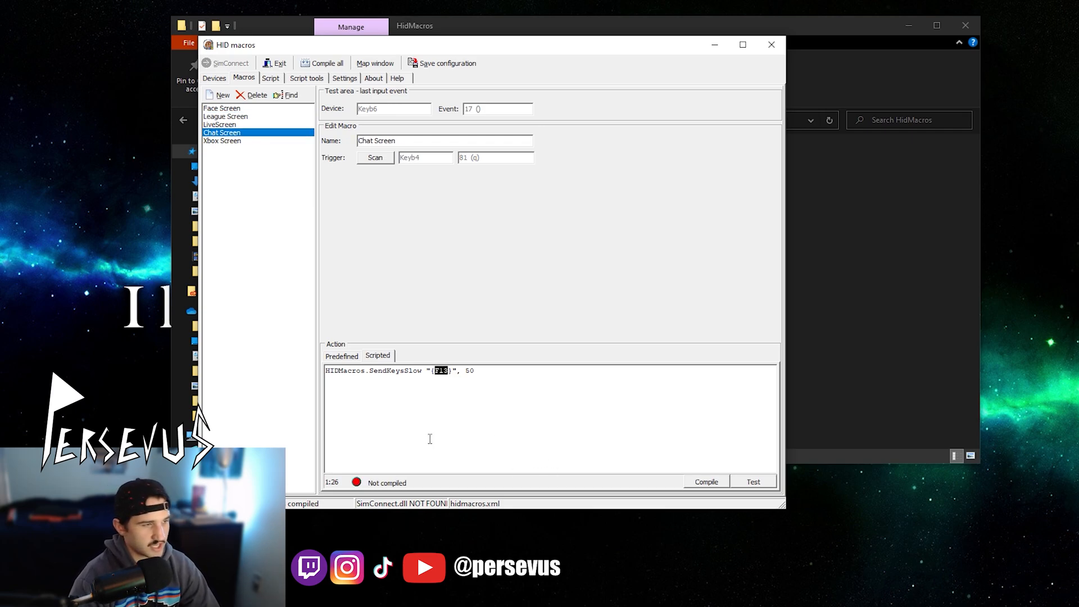
mouse_move(483, 436)
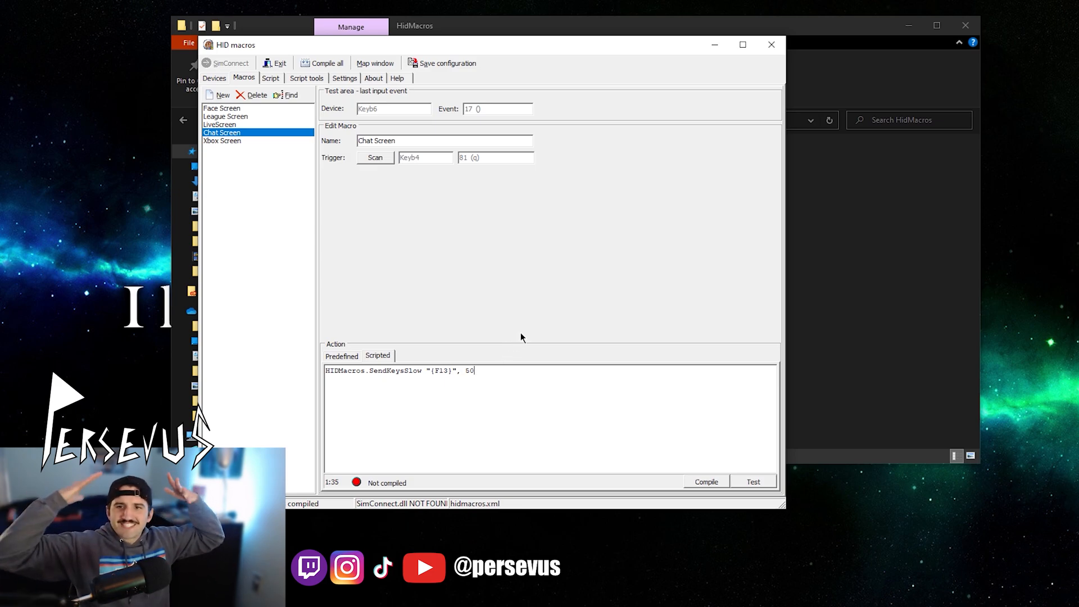
mouse_move(512, 387)
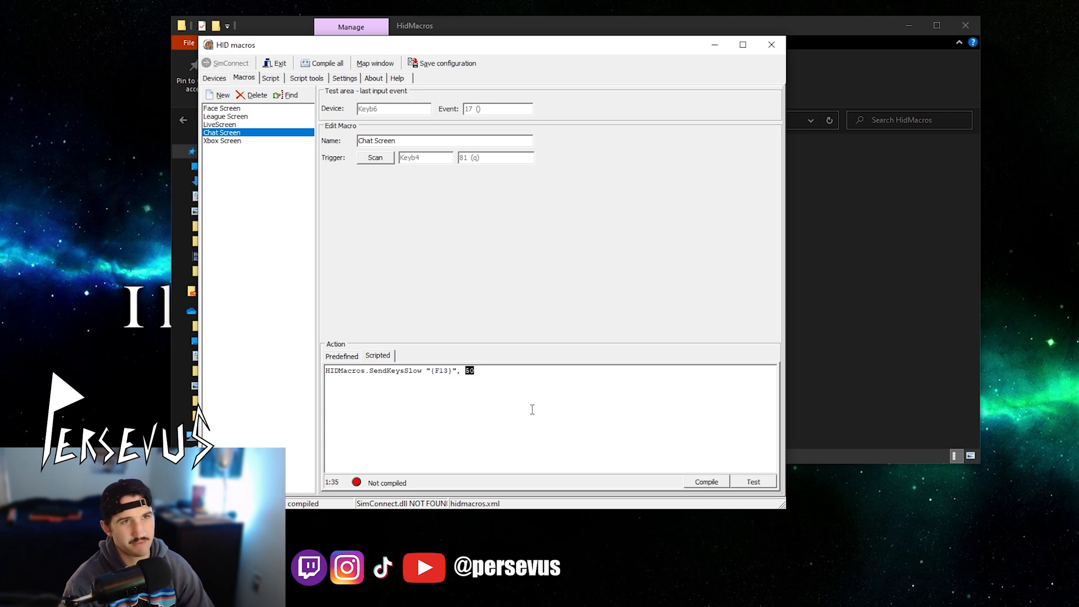
mouse_move(509, 393)
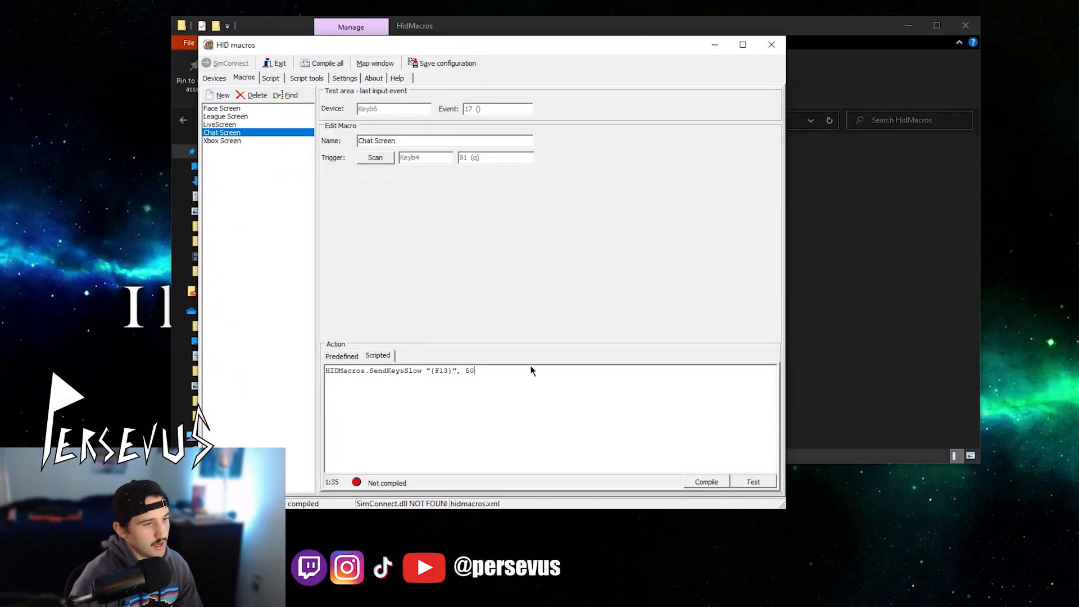
mouse_move(710, 490)
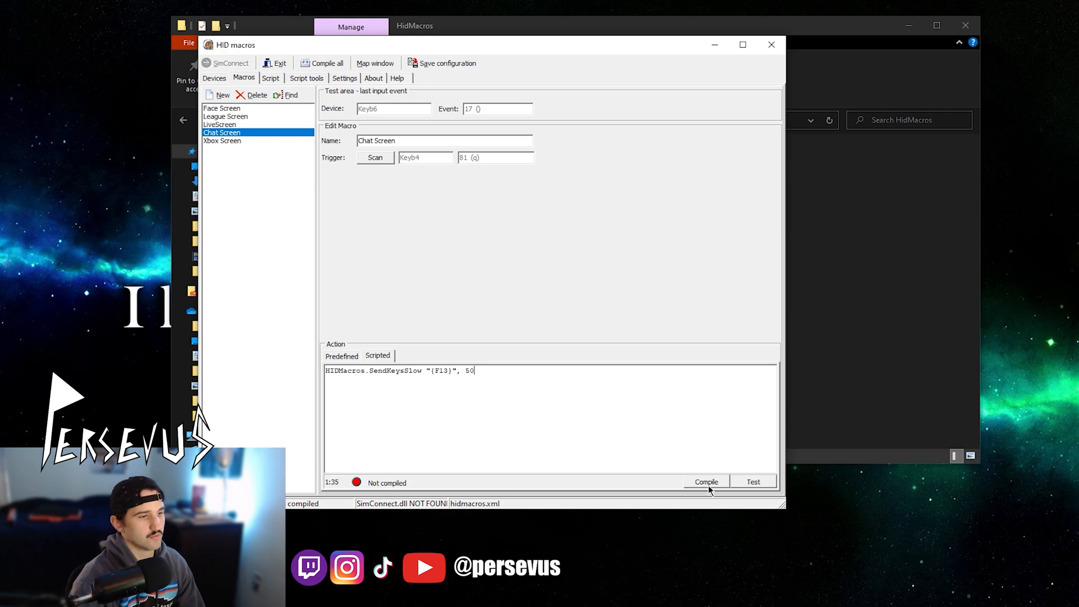
left_click(706, 481)
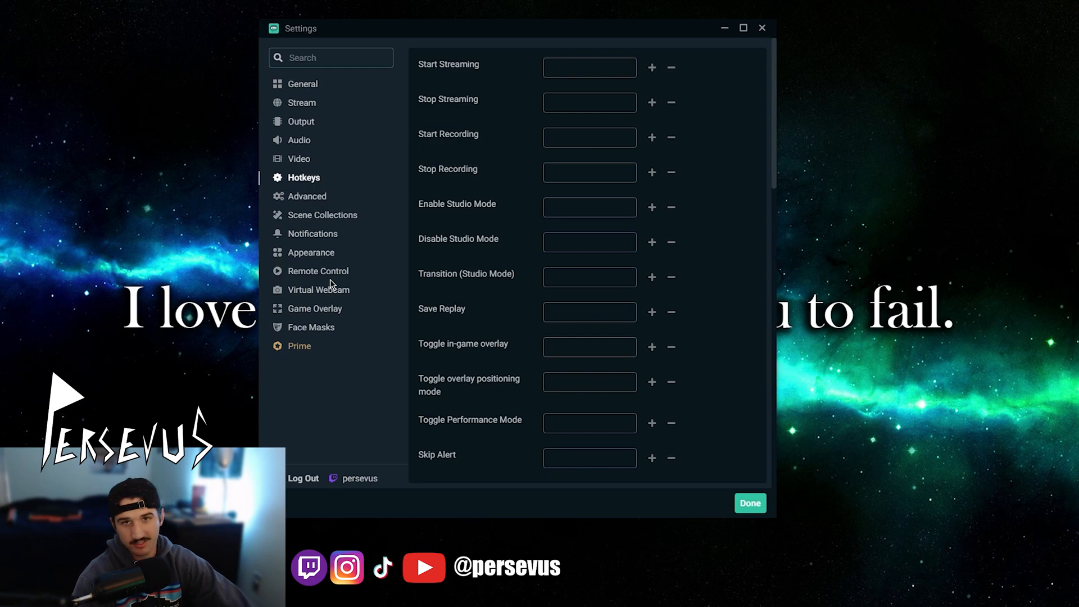
mouse_move(314, 183)
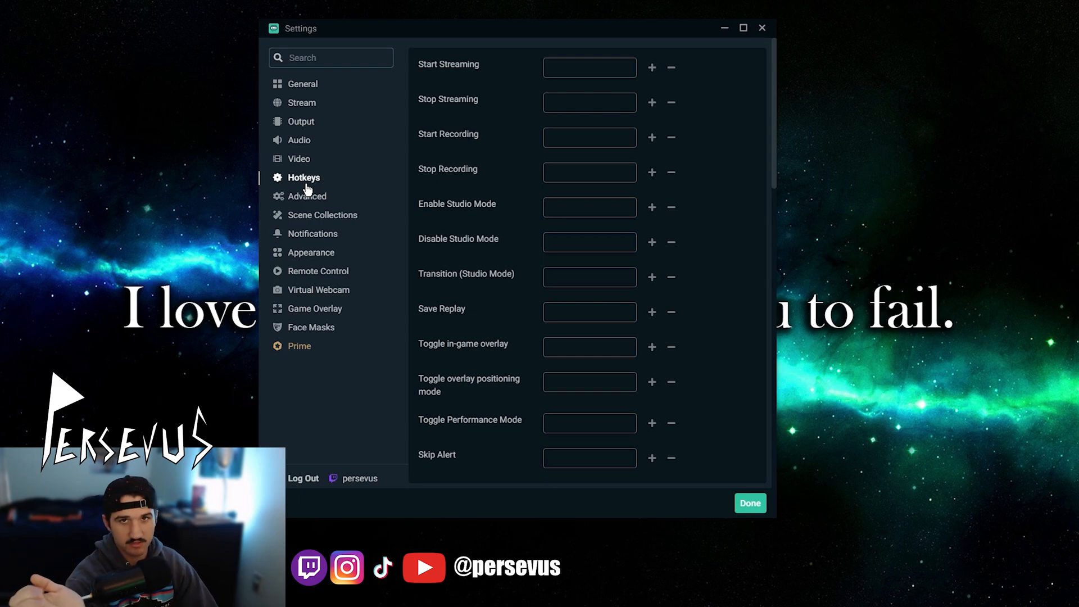
mouse_move(501, 79)
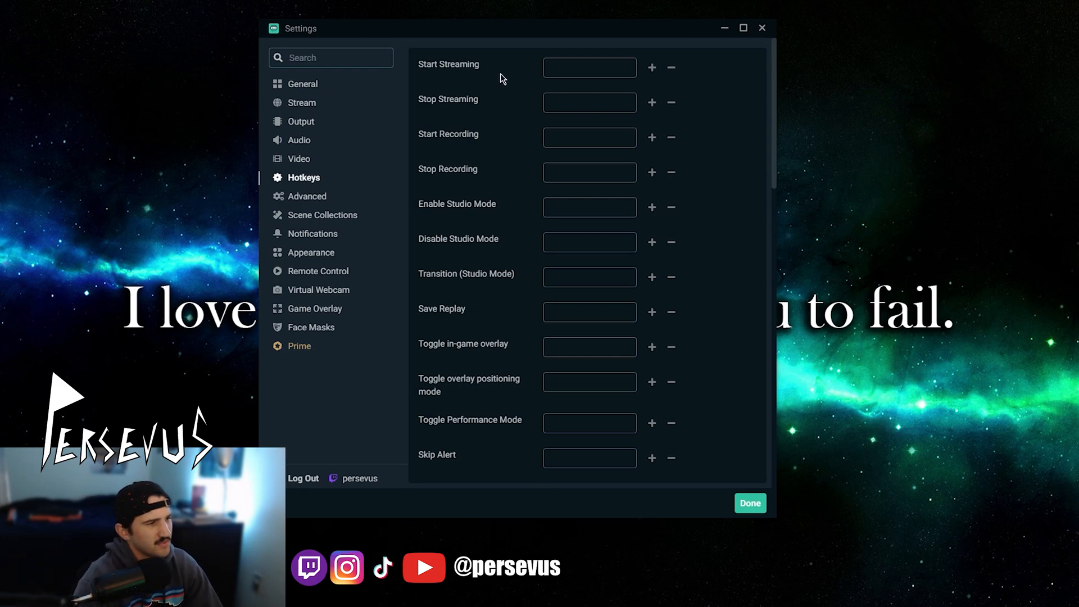
Step: Assign F13 to the Chat scene's 'Switch to scene' hotkey
scroll("down", 3)
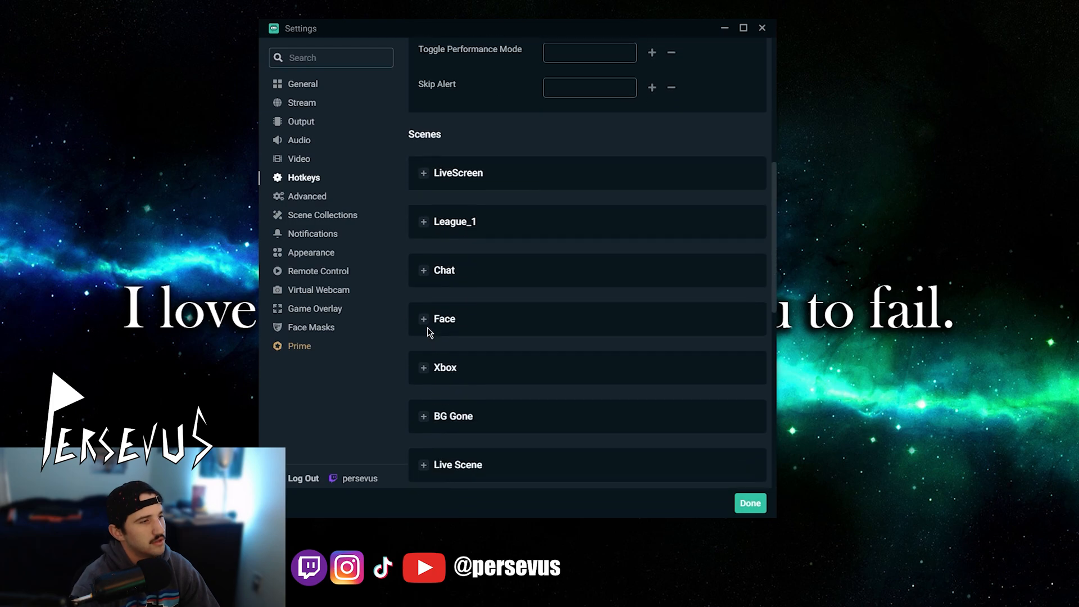
scroll("down", 3)
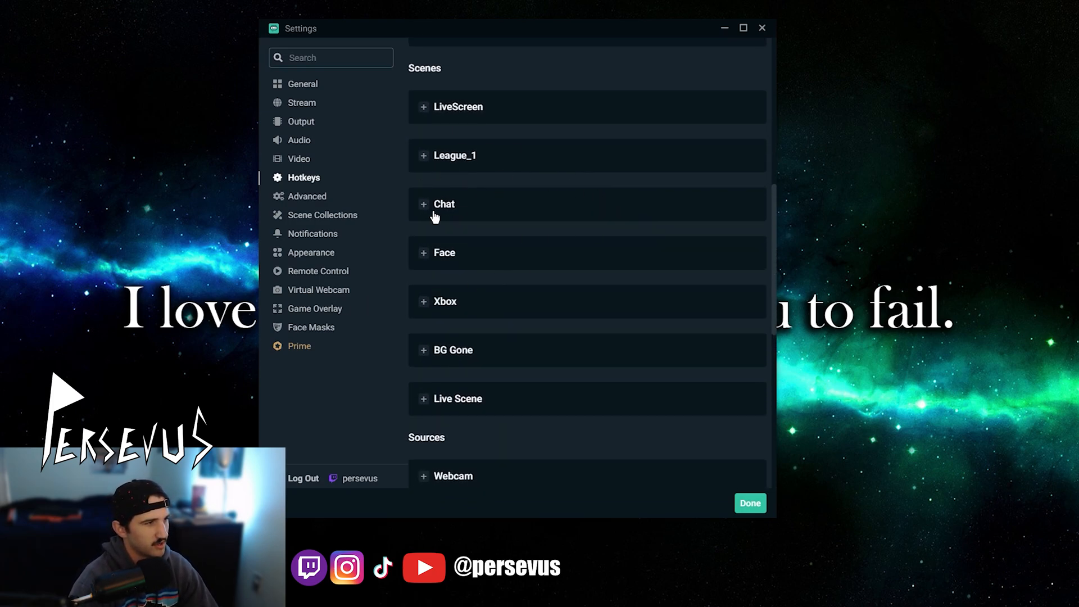
left_click(424, 204)
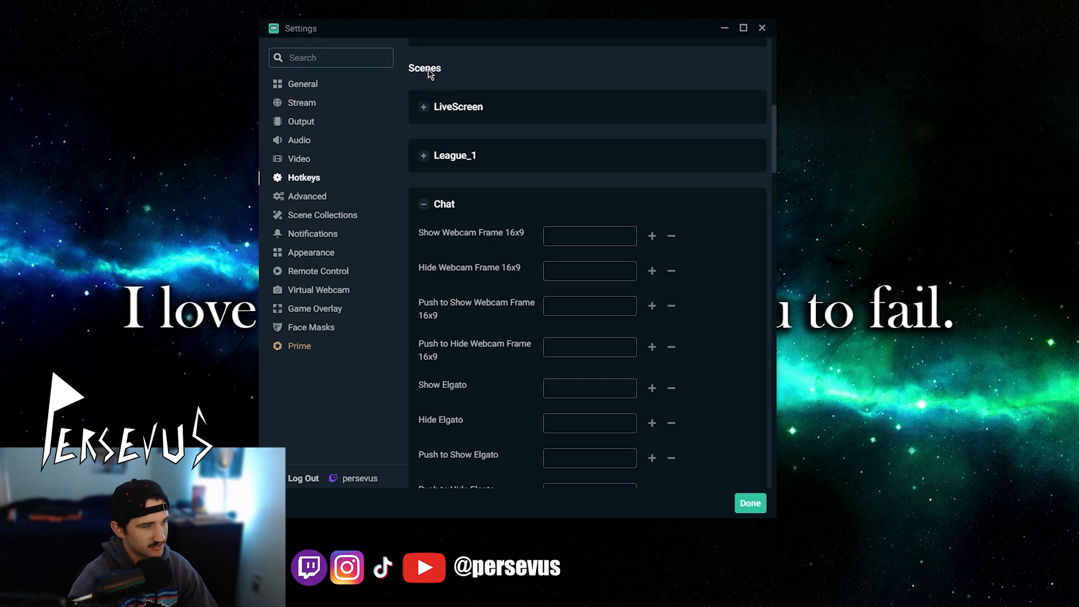
mouse_move(385, 79)
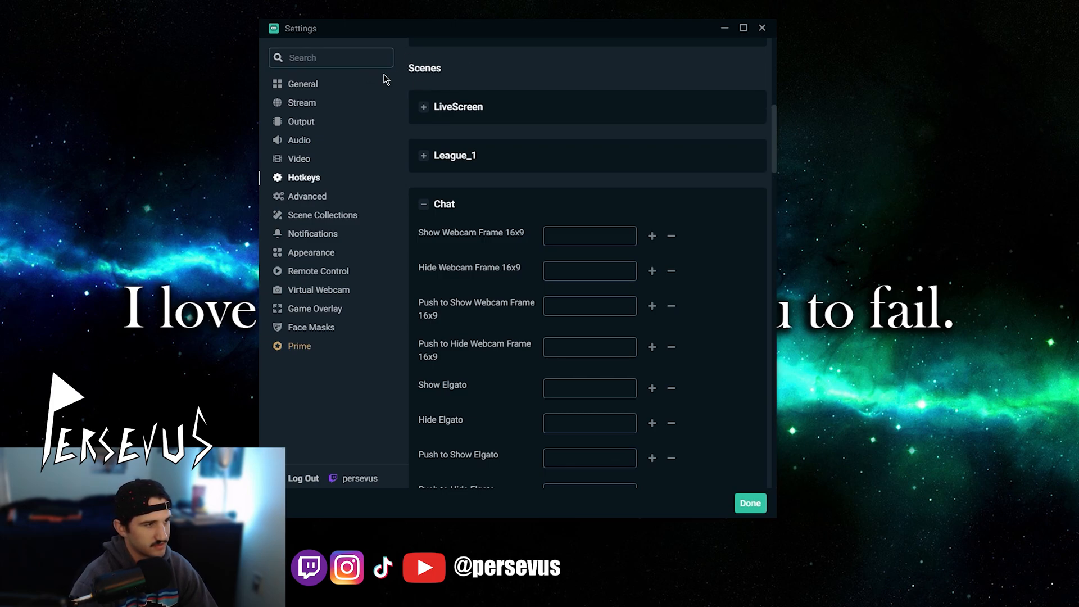
scroll("down", 3)
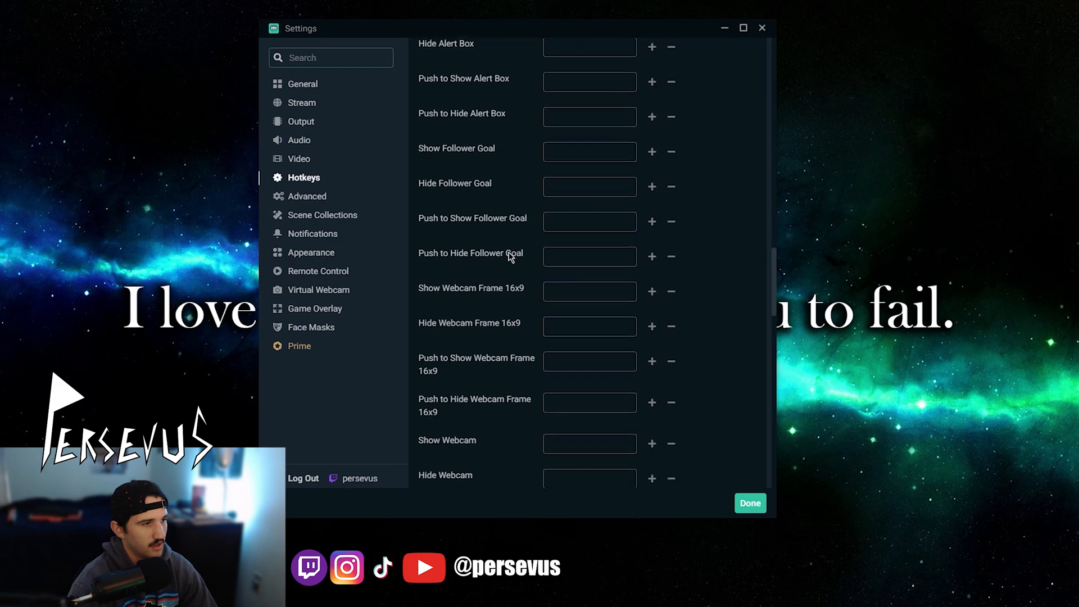
scroll("down", 3)
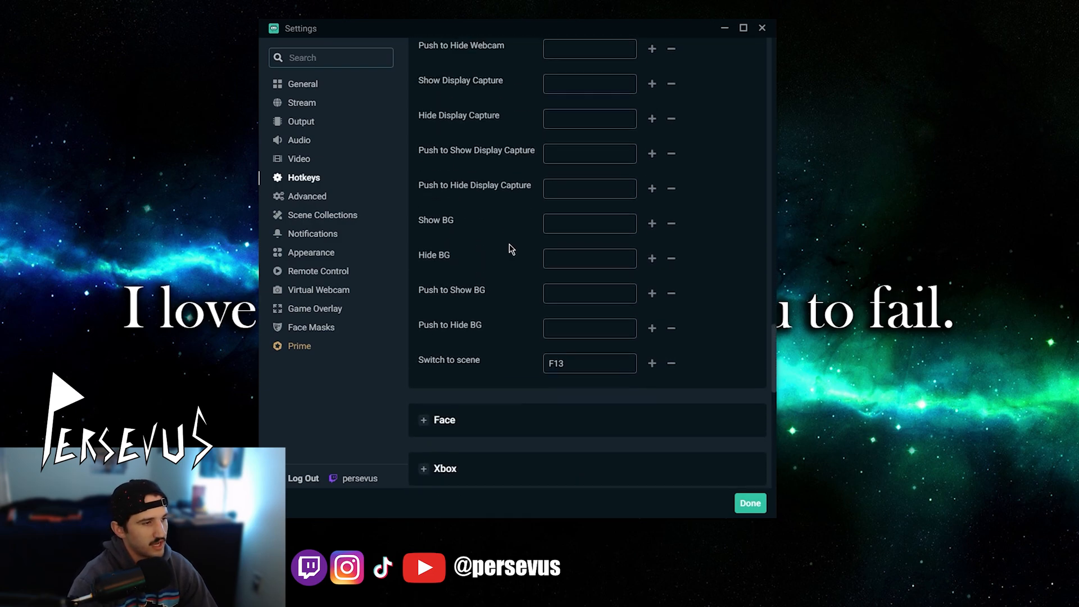
left_click(590, 363)
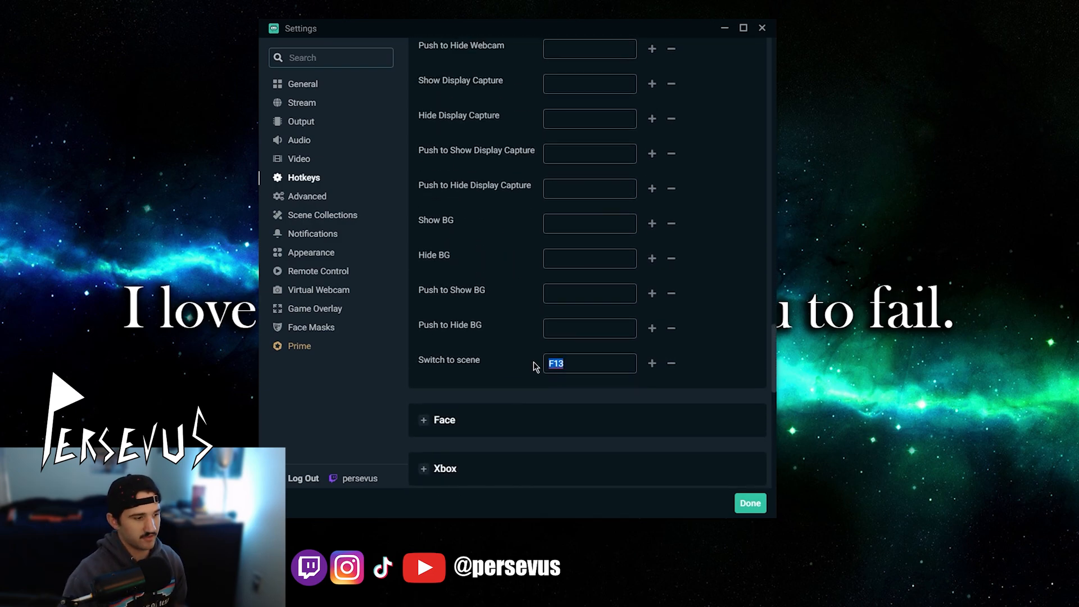